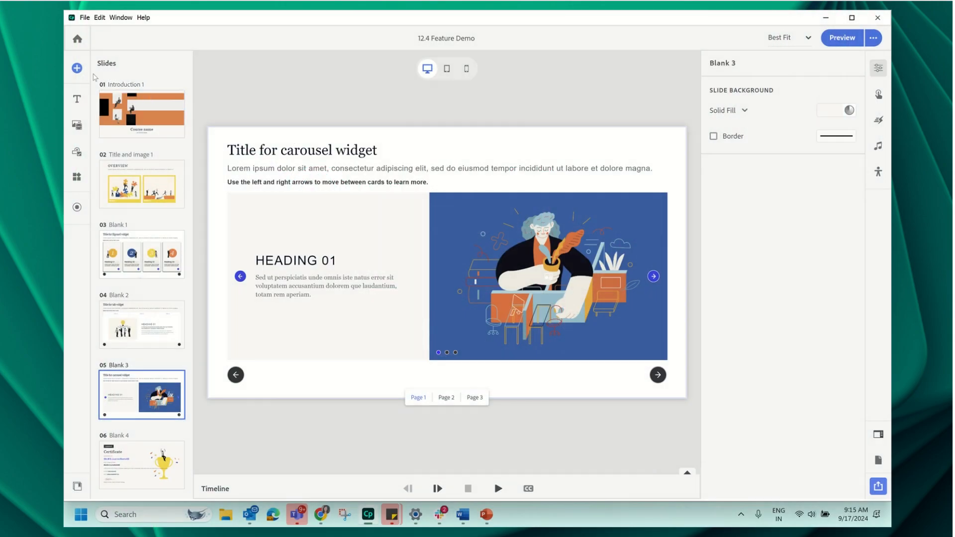
Step: Add a Random question slide after Blank 3 and open its empty Pool 1 for editing
{"action": "left_click", "coordinate": [77, 68]}
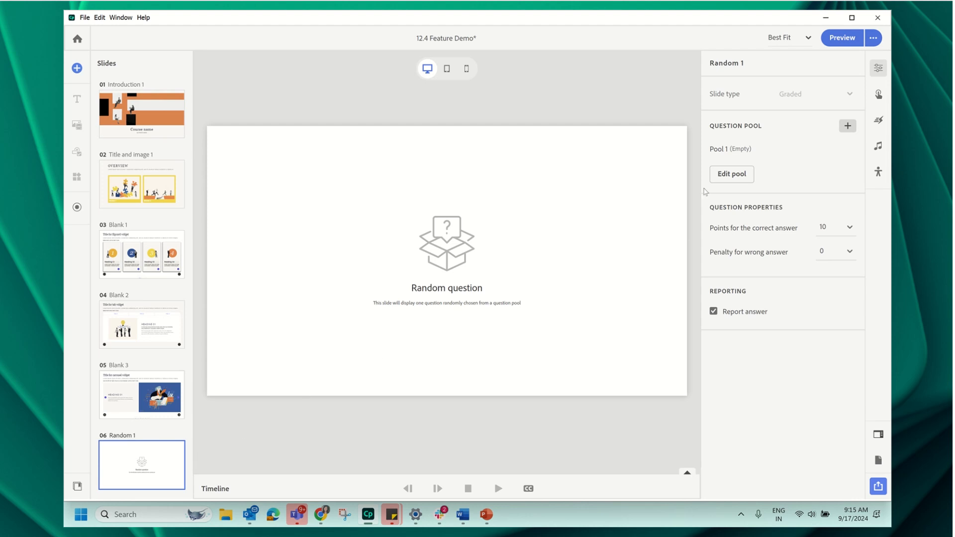
{"action": "left_click", "coordinate": [731, 174]}
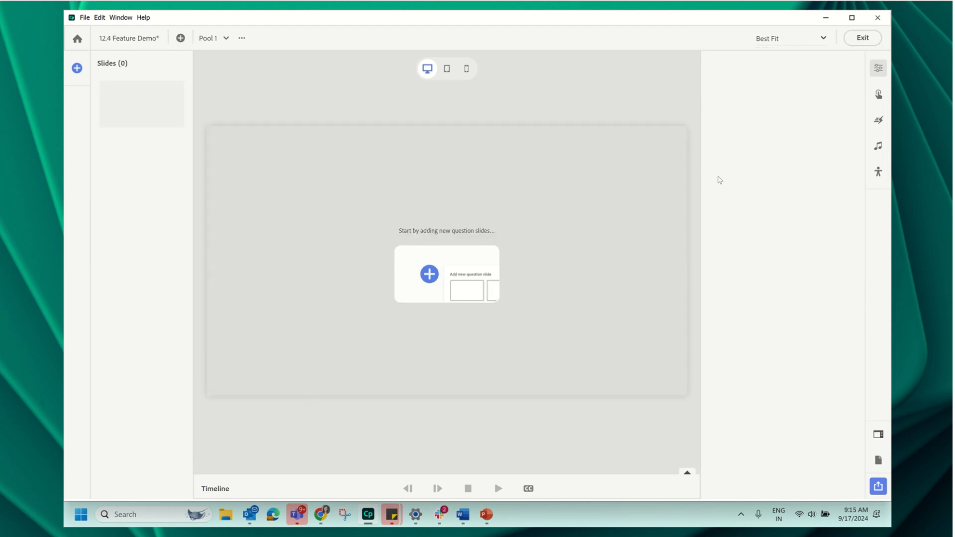
{"action": "mouse_move", "coordinate": [76, 68]}
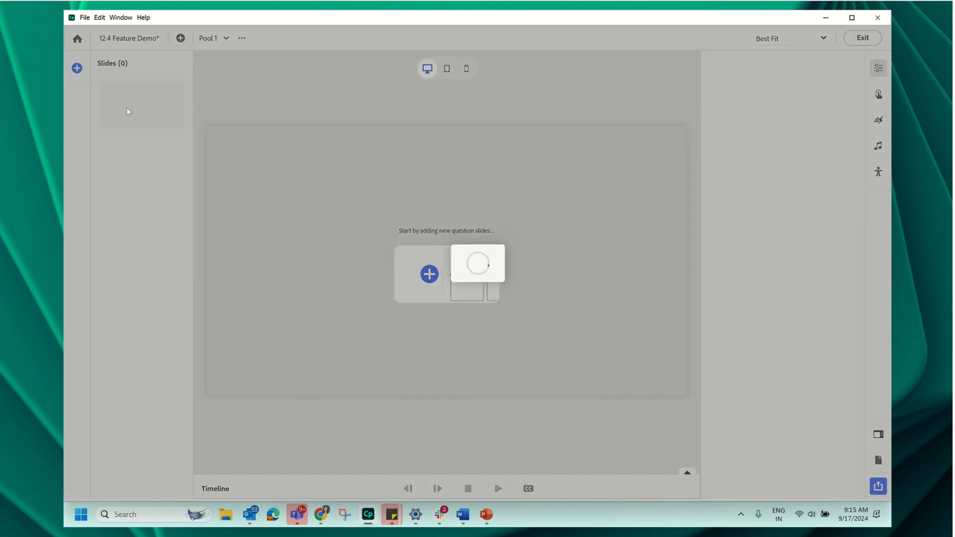
Step: Import five questions from the SampleQuestions CSV file into Pool 1
{"action": "left_click", "coordinate": [429, 274]}
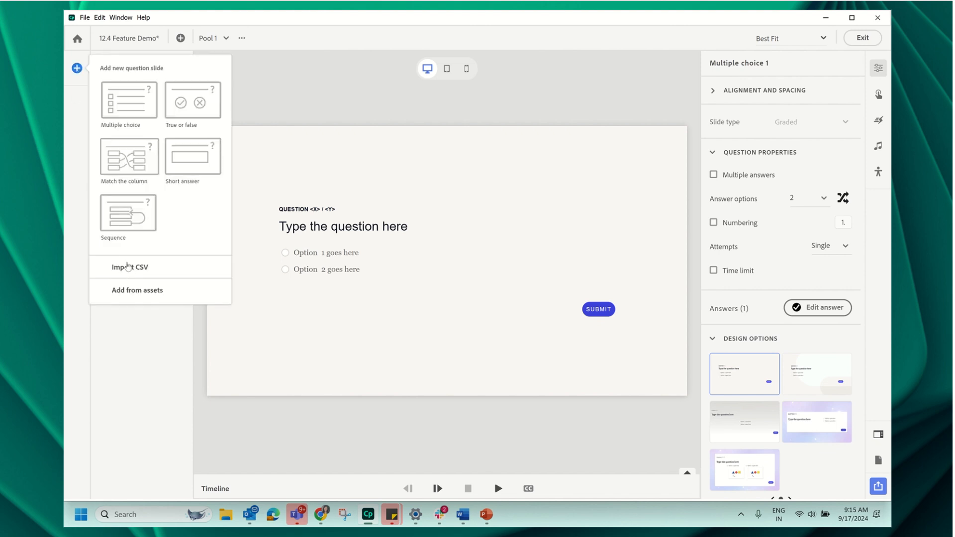
{"action": "left_click", "coordinate": [130, 267]}
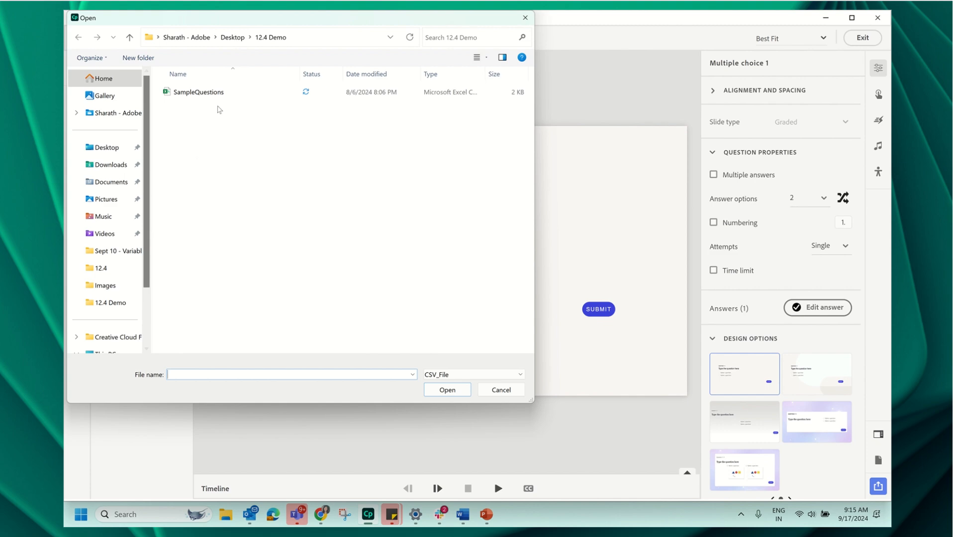
{"action": "left_click", "coordinate": [198, 91]}
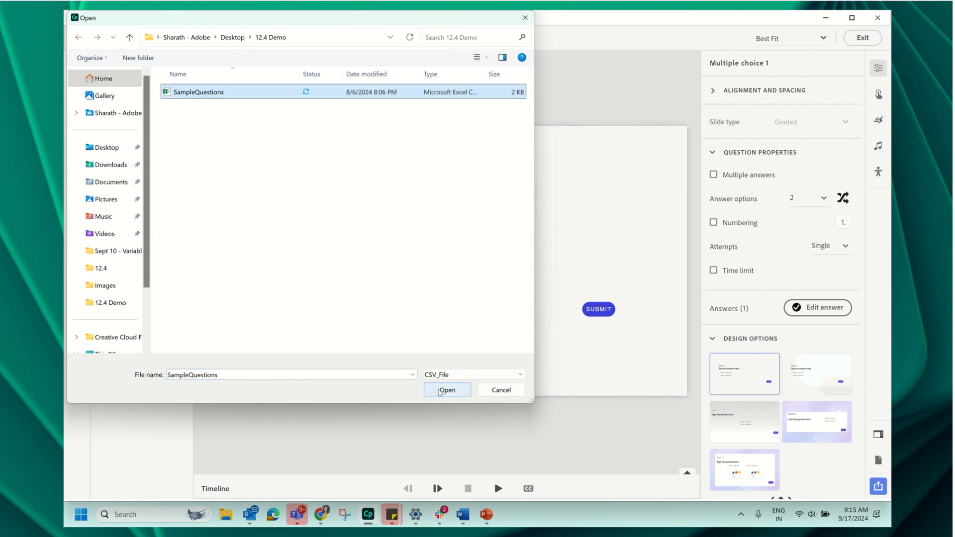
{"action": "left_click", "coordinate": [447, 390]}
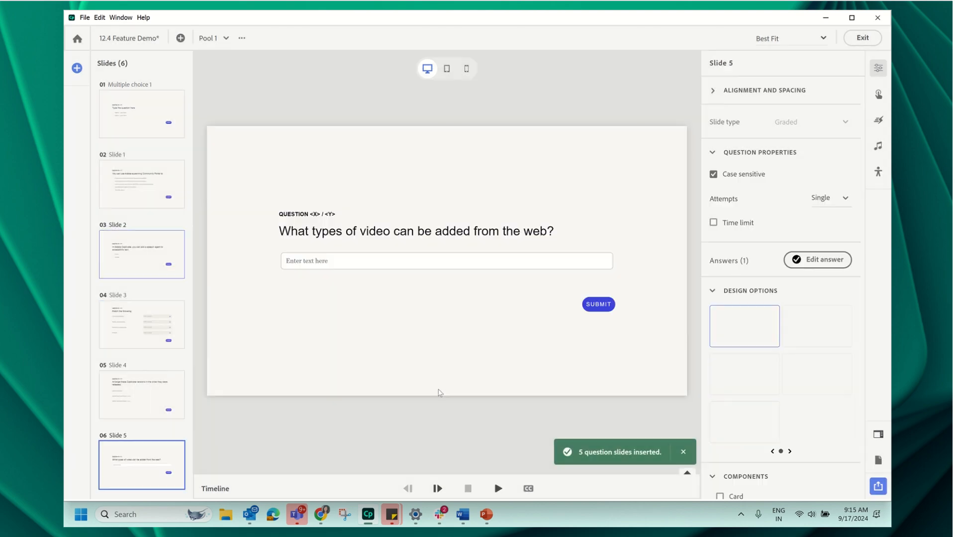
{"action": "left_click", "coordinate": [76, 68]}
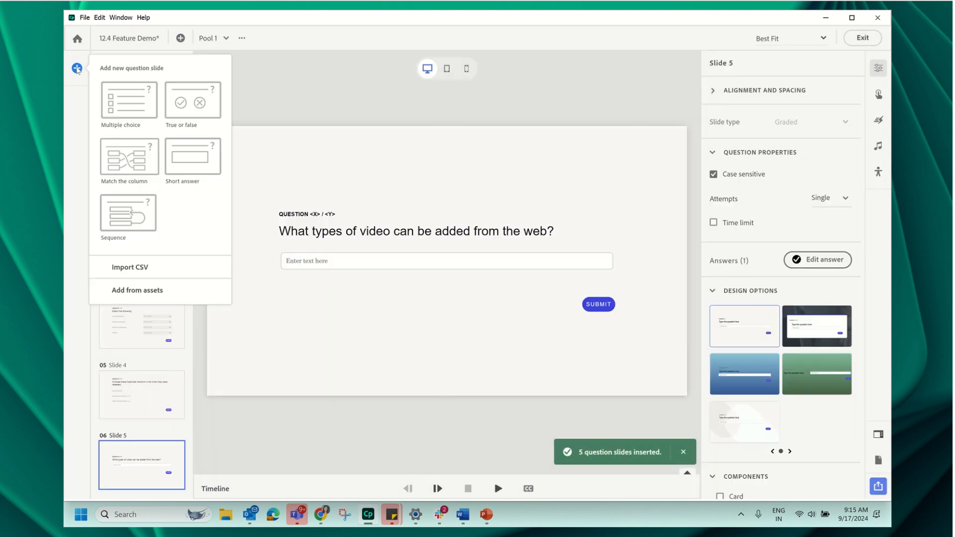
{"action": "left_click", "coordinate": [138, 290]}
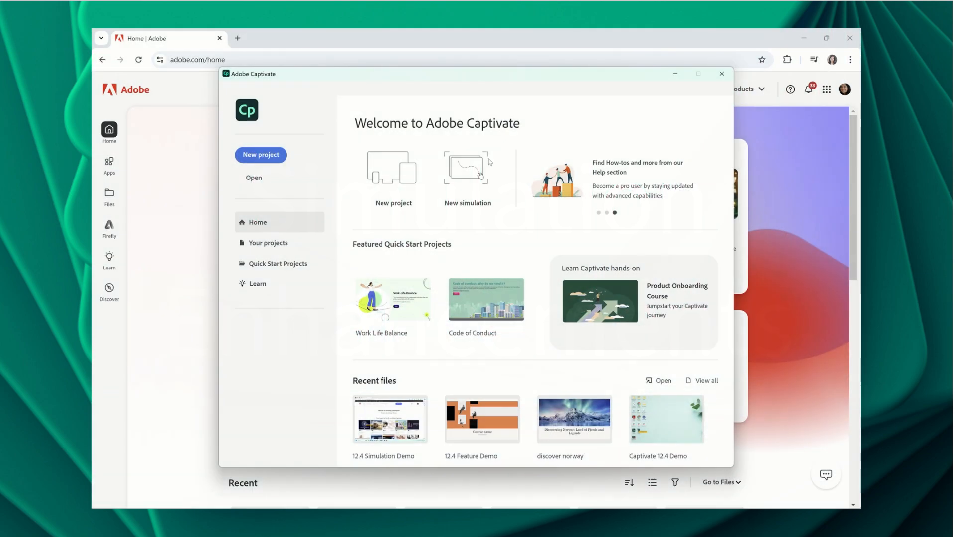
Step: Record the Adobe home page as a three-slide simulation project, 12.4 Simulation Demo
{"action": "left_click", "coordinate": [467, 169]}
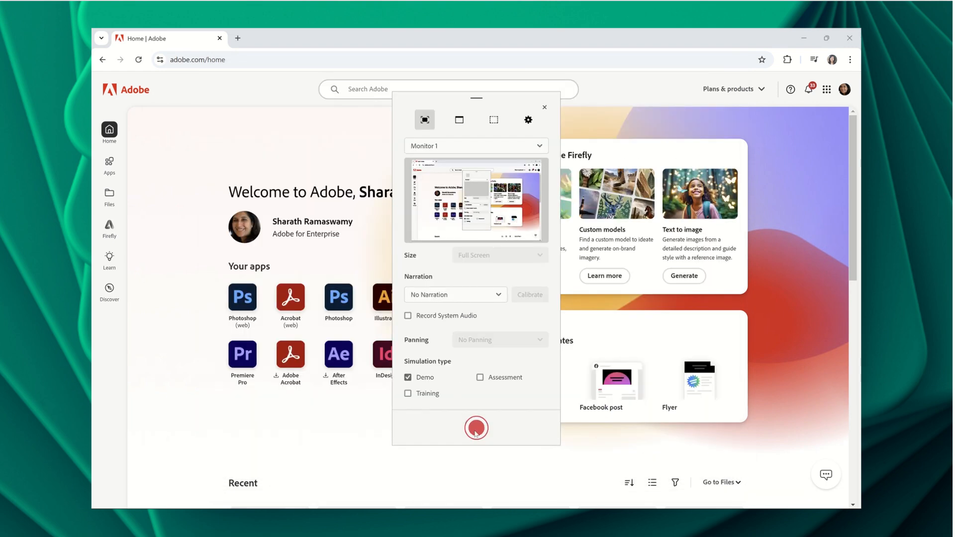
{"action": "left_click", "coordinate": [475, 428]}
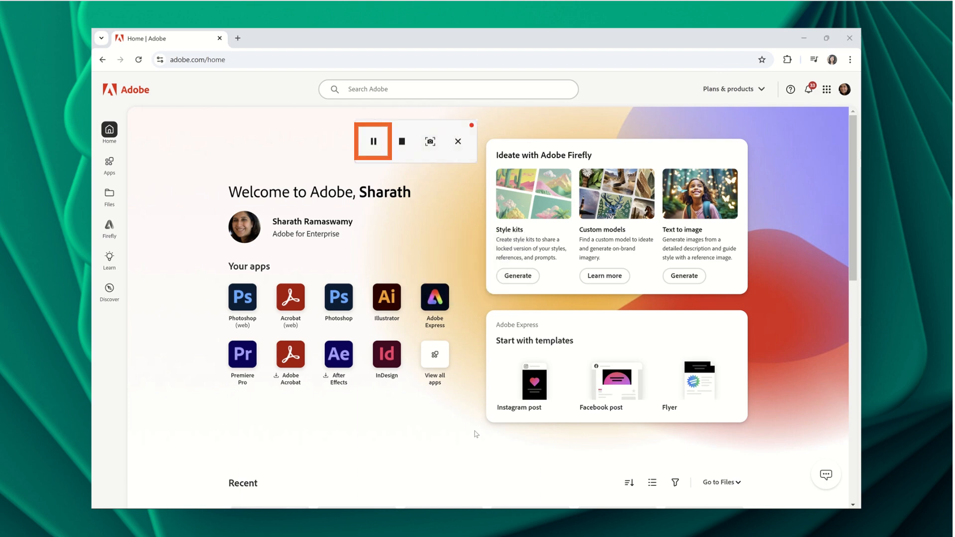
{"action": "left_click", "coordinate": [402, 141]}
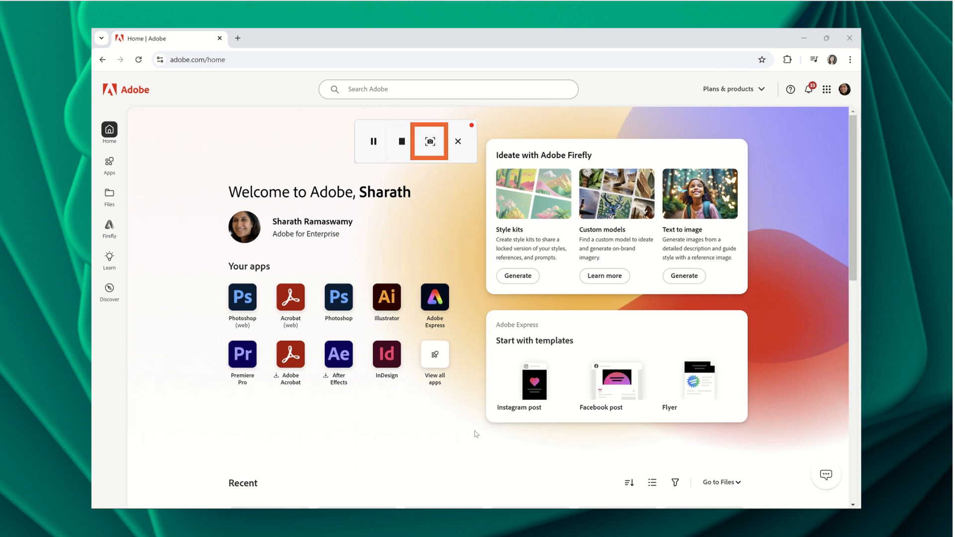
{"action": "mouse_move", "coordinate": [458, 141]}
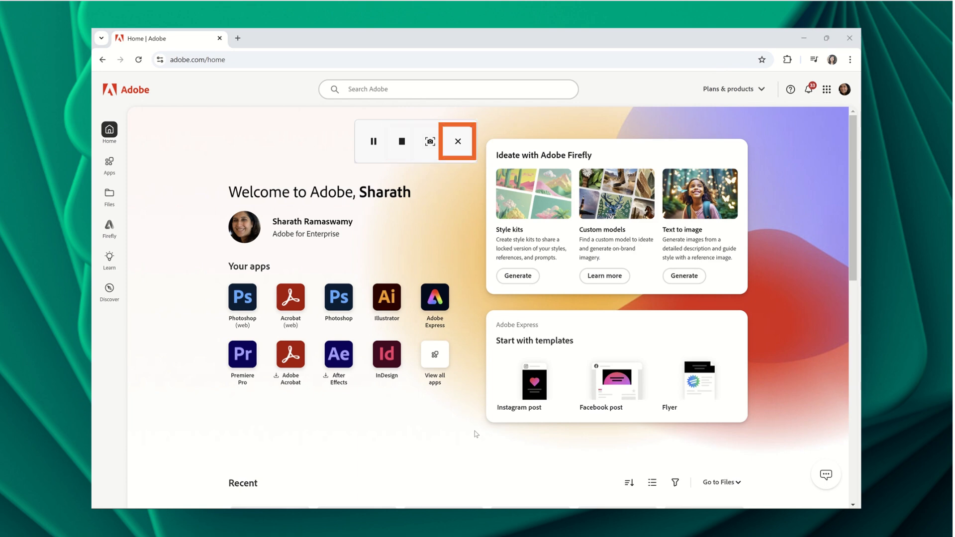
{"action": "left_click", "coordinate": [456, 141]}
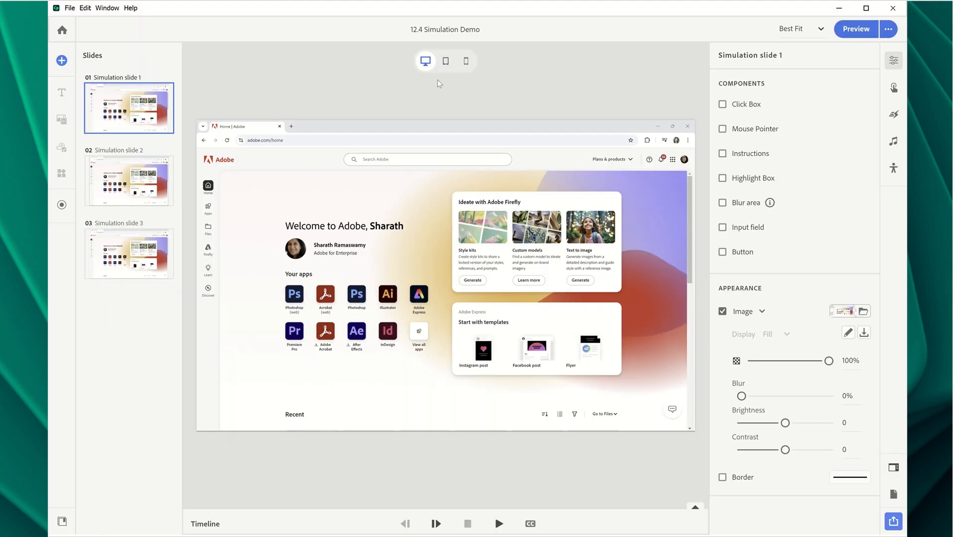
{"action": "mouse_move", "coordinate": [746, 203]}
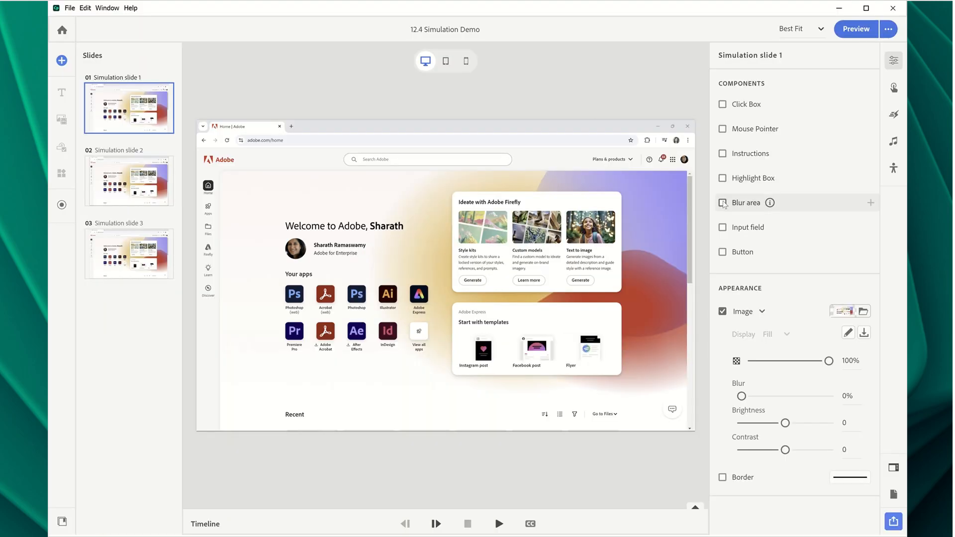
Step: Cover the name after 'Welcome to Adobe,' on simulation slide 1 with a 40% blur area
{"action": "left_click", "coordinate": [722, 203]}
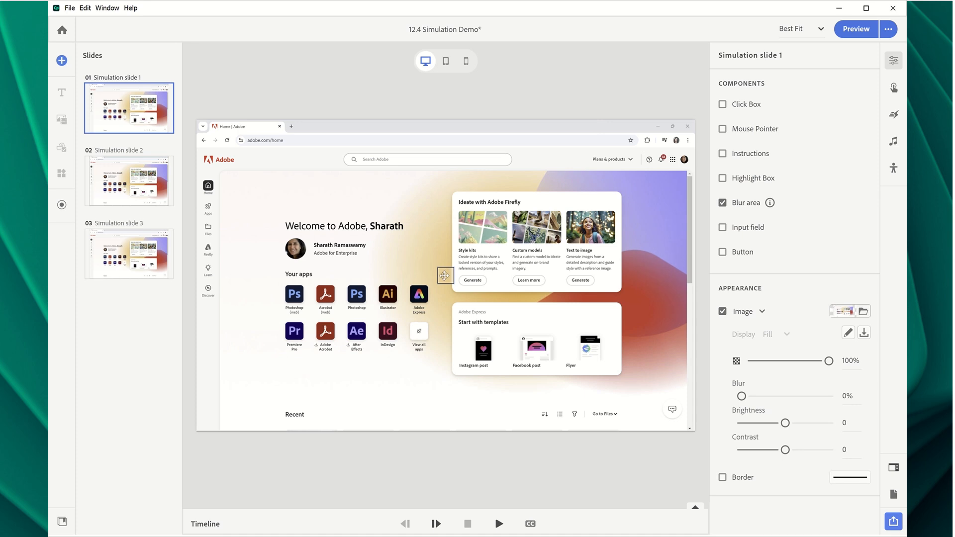
{"action": "left_click", "coordinate": [375, 226]}
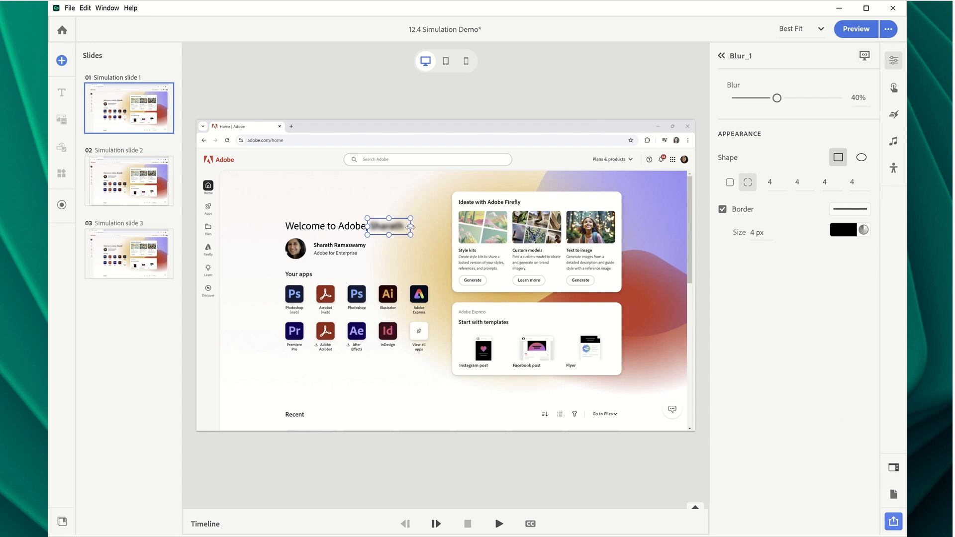
{"action": "mouse_move", "coordinate": [777, 98]}
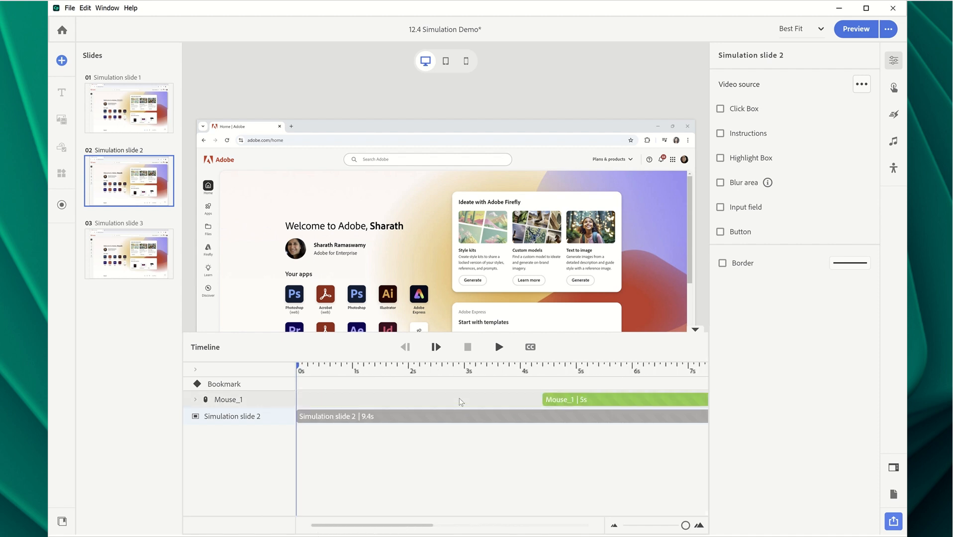
Step: Move Simulation slide 2's playhead to about 3 seconds, then switch to the Feature Demo project
{"action": "left_click", "coordinate": [464, 369]}
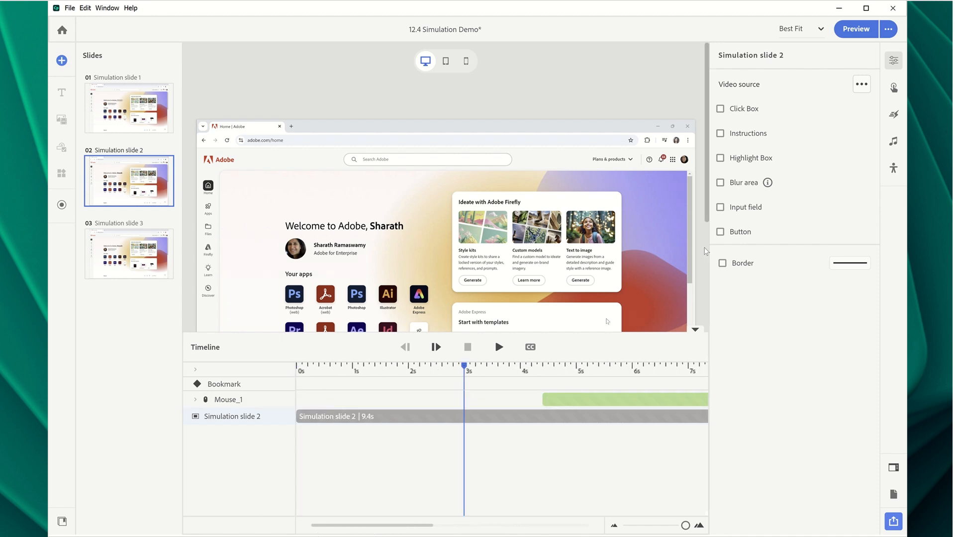
{"action": "left_click", "coordinate": [721, 133]}
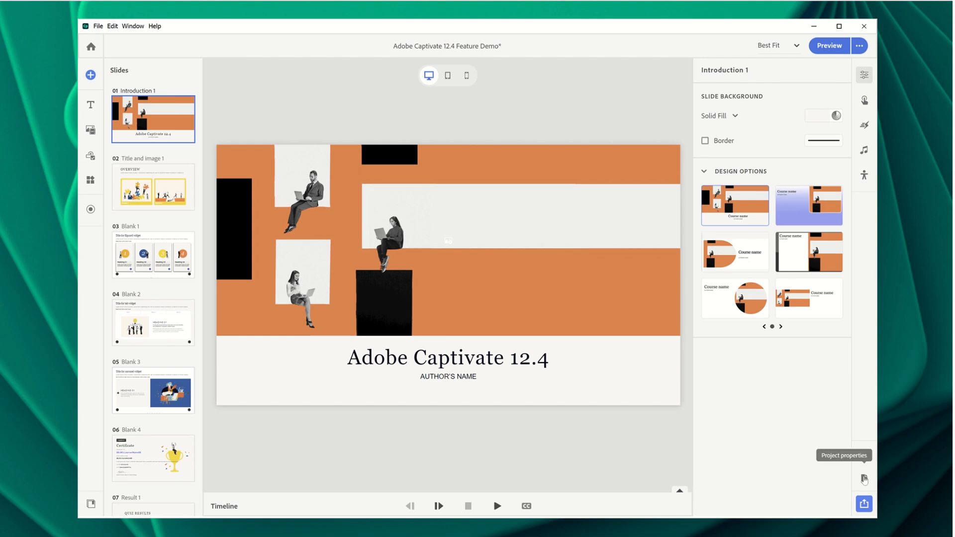
Step: Set the project's desktop size to 1280 x 720 px with Fixed content display
{"action": "left_click", "coordinate": [863, 478]}
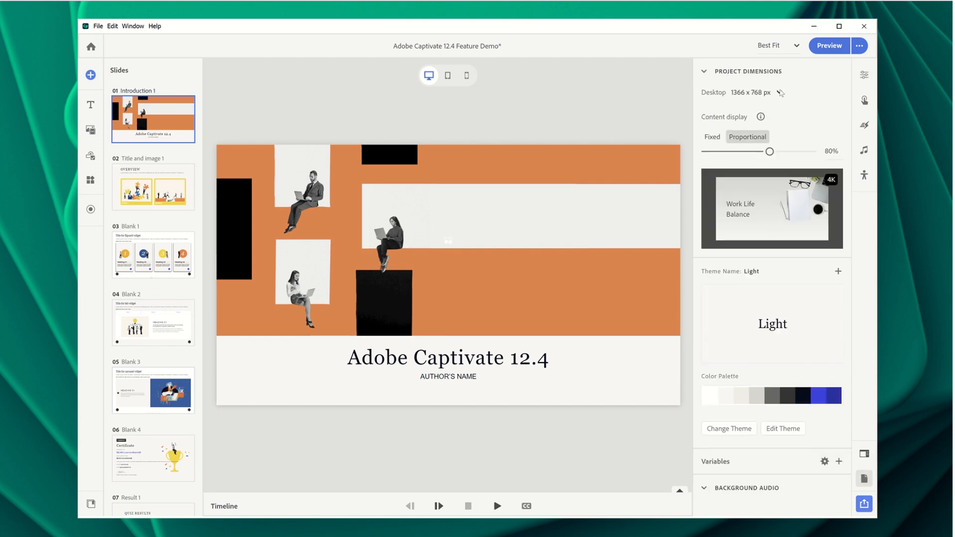
{"action": "left_click", "coordinate": [780, 92]}
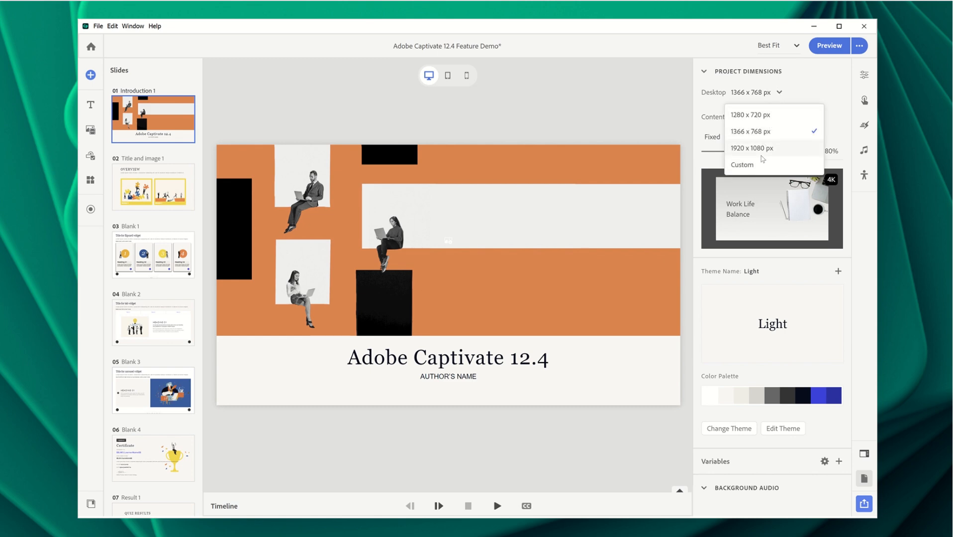
{"action": "left_click", "coordinate": [752, 148]}
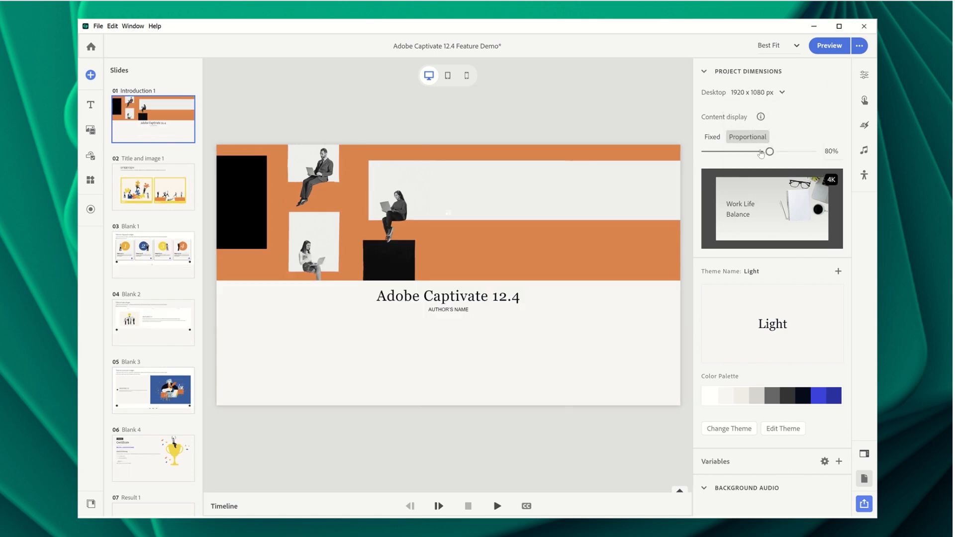
{"action": "left_click", "coordinate": [782, 92]}
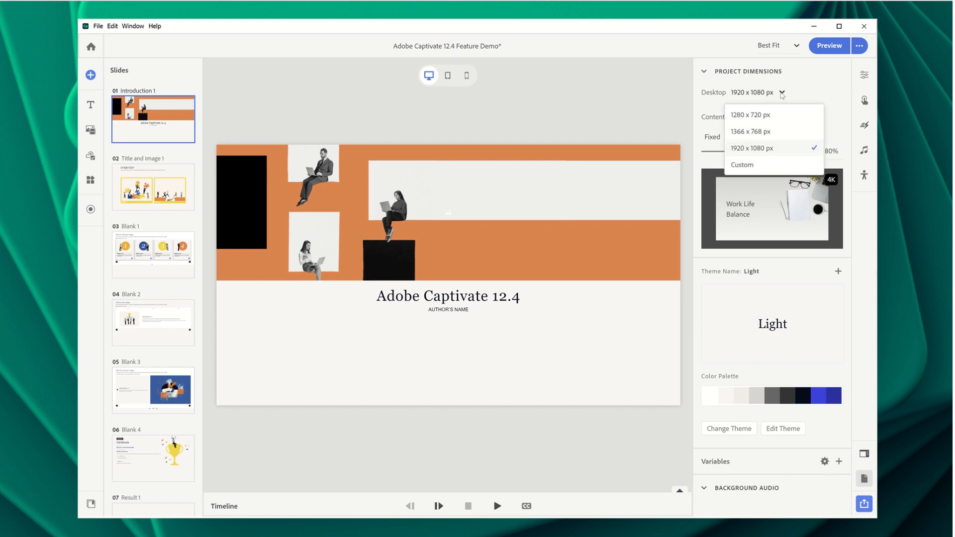
{"action": "left_click", "coordinate": [749, 114]}
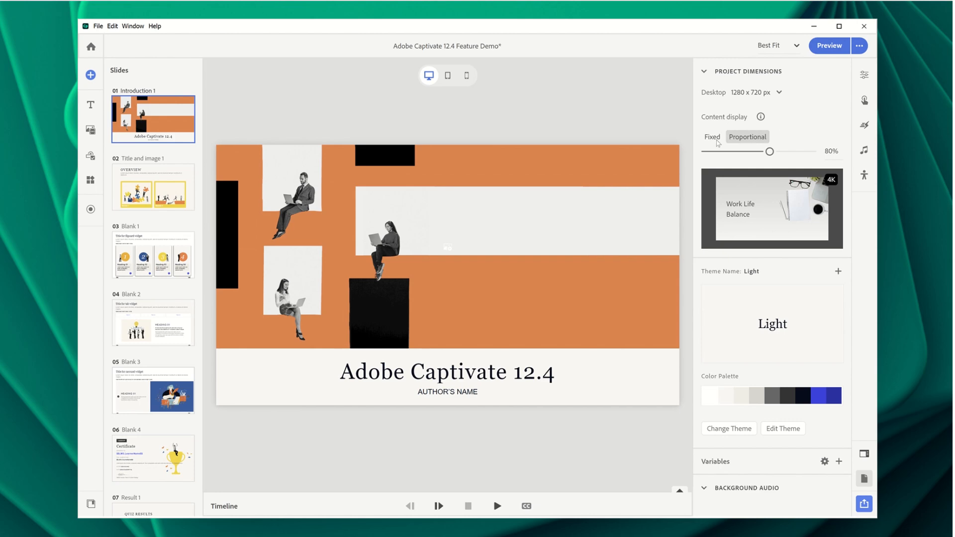
{"action": "left_click", "coordinate": [711, 136]}
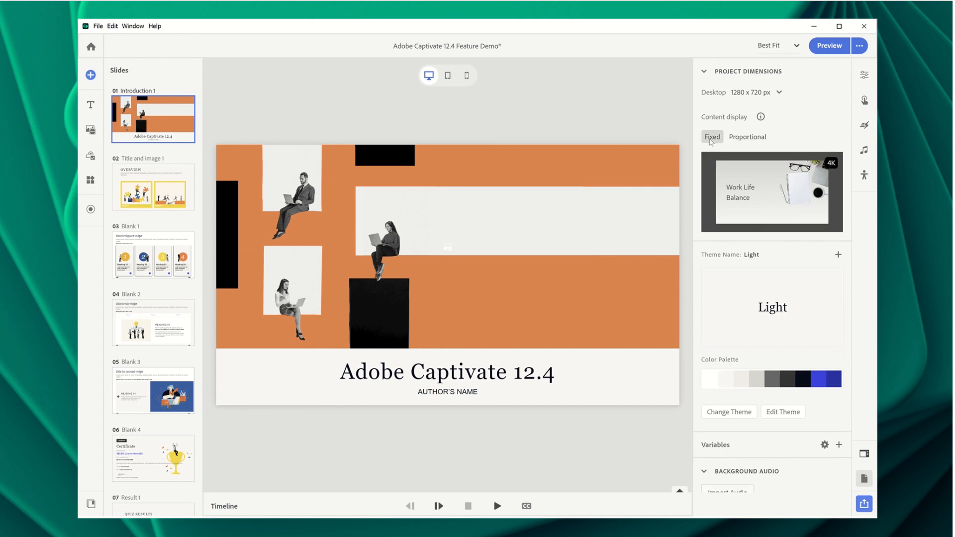
{"action": "left_click", "coordinate": [828, 45]}
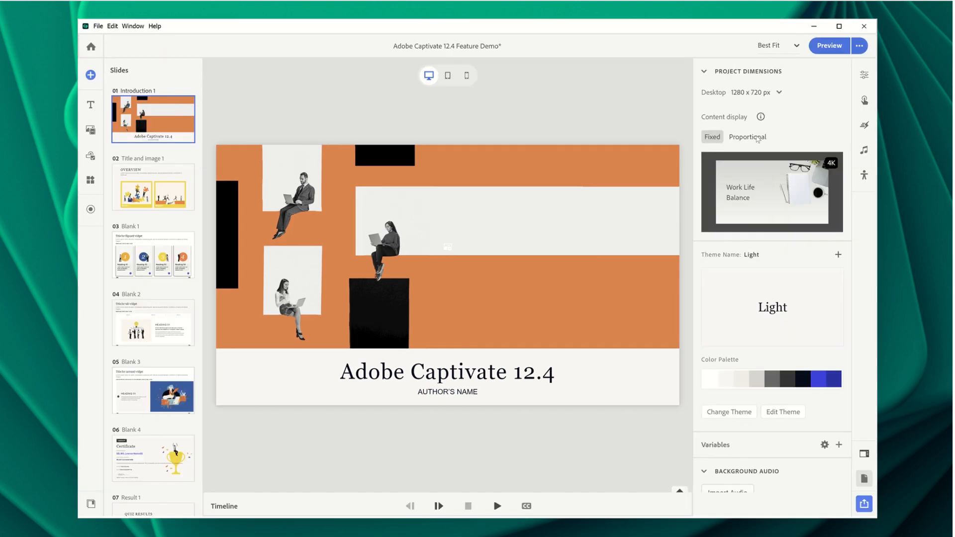
Step: Switch content display to Proportional at 78% and preview the title slide in the browser
{"action": "left_click", "coordinate": [747, 136]}
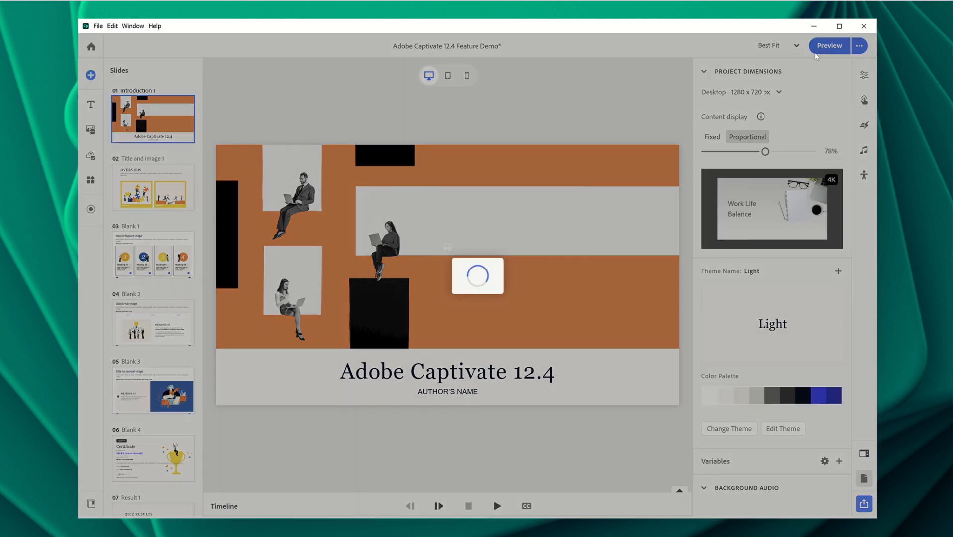
{"action": "left_click", "coordinate": [828, 45]}
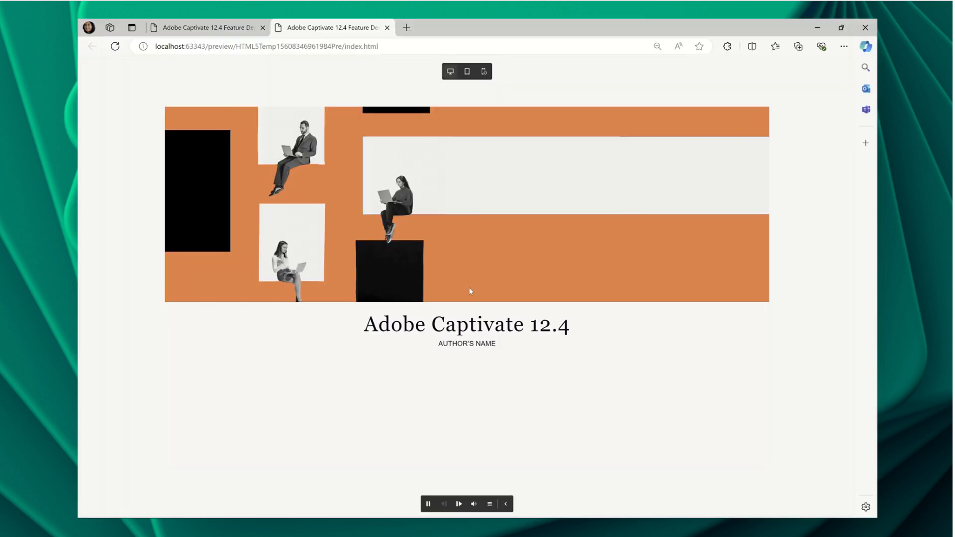
{"action": "mouse_move", "coordinate": [486, 21]}
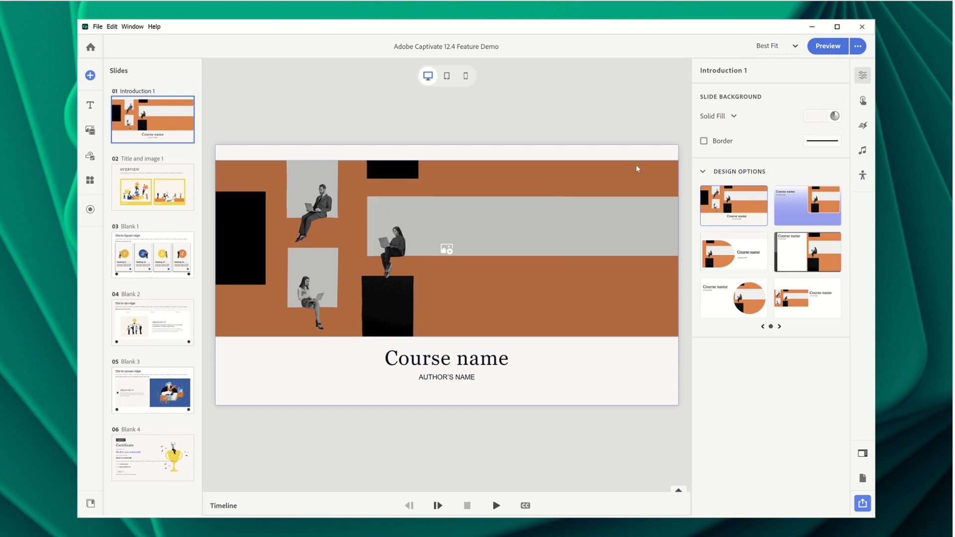
Step: Add per-side auto-layout padding to the banner image and title heading, then view the Overview slide
{"action": "left_click", "coordinate": [446, 249]}
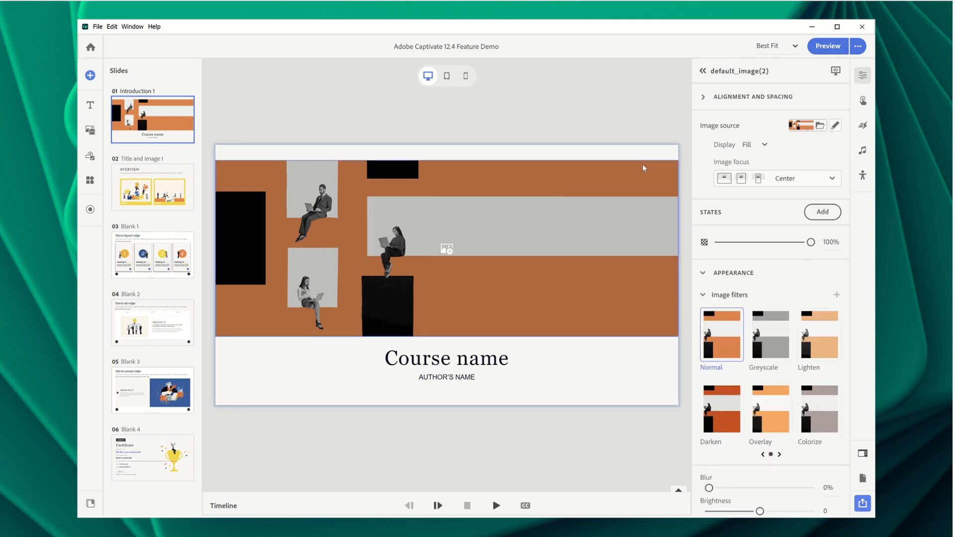
{"action": "left_click", "coordinate": [703, 96]}
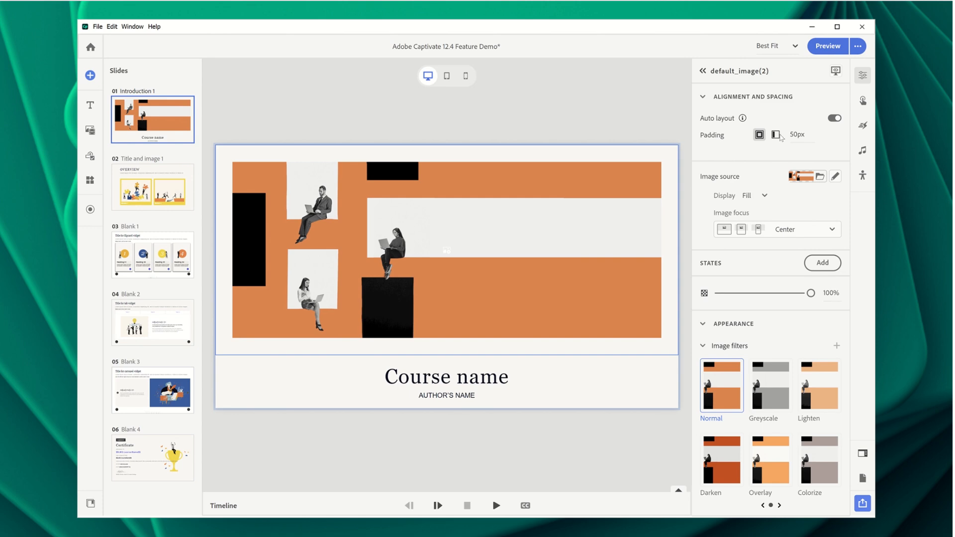
{"action": "left_click", "coordinate": [778, 135]}
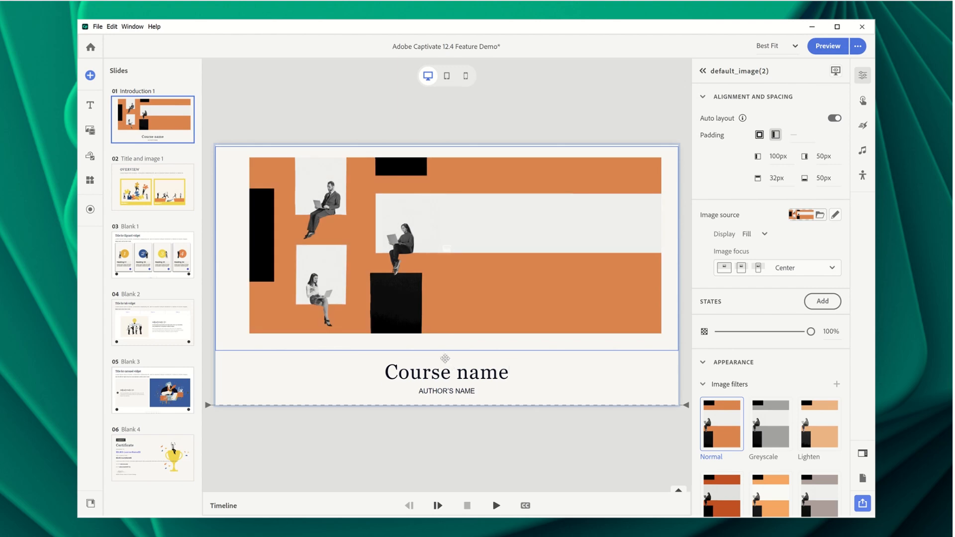
{"action": "left_click", "coordinate": [445, 372]}
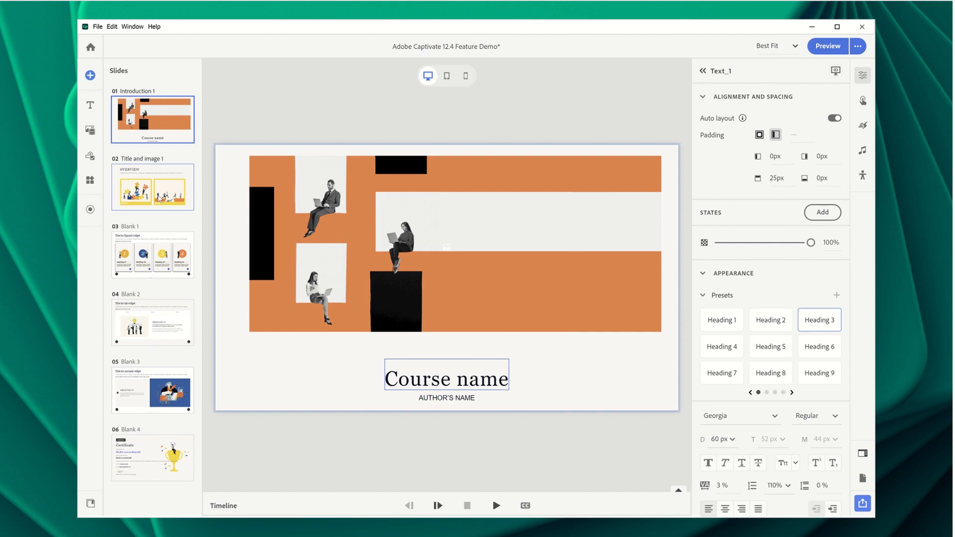
{"action": "left_click", "coordinate": [152, 187]}
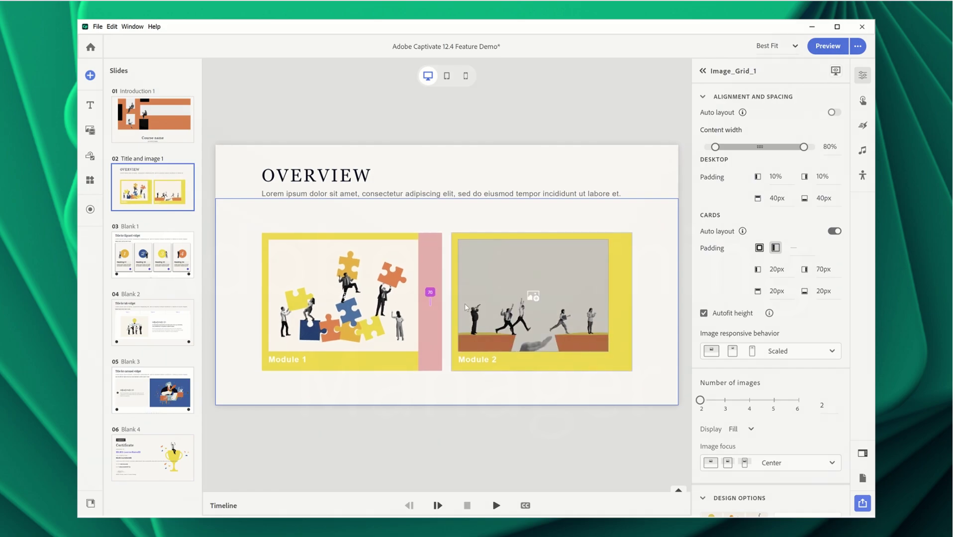
Step: Return to the Introduction 1 title slide and begin publishing to Adobe Learning Manager
{"action": "left_click", "coordinate": [153, 119]}
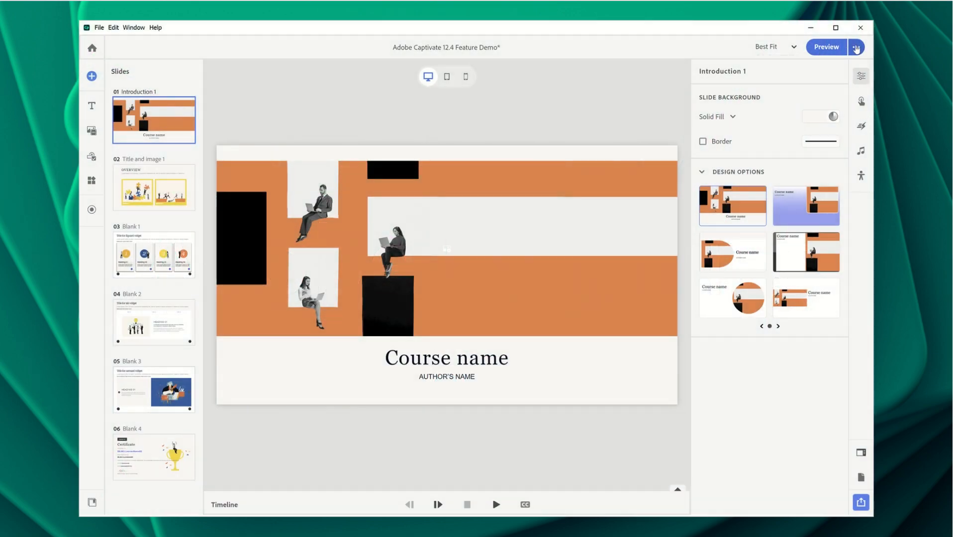
{"action": "mouse_move", "coordinate": [800, 94]}
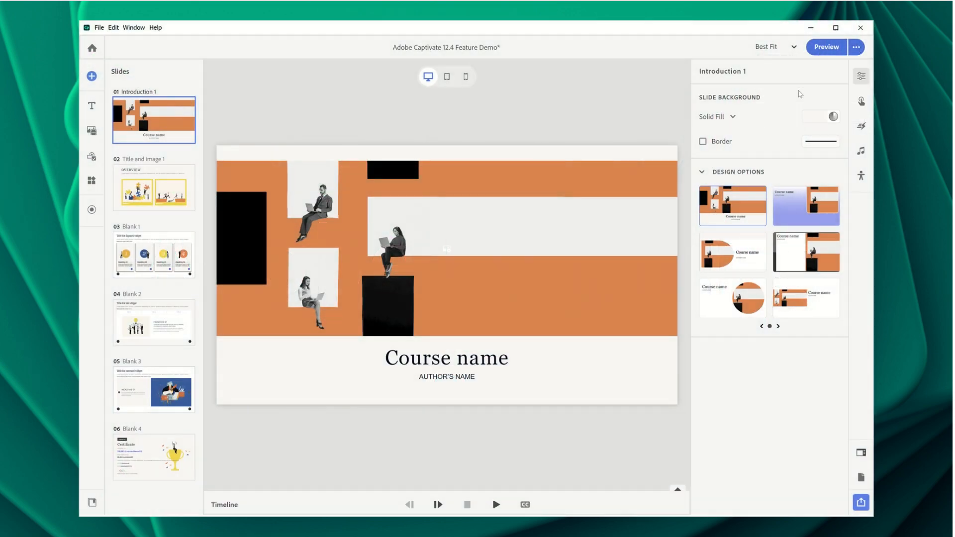
{"action": "left_click", "coordinate": [859, 502]}
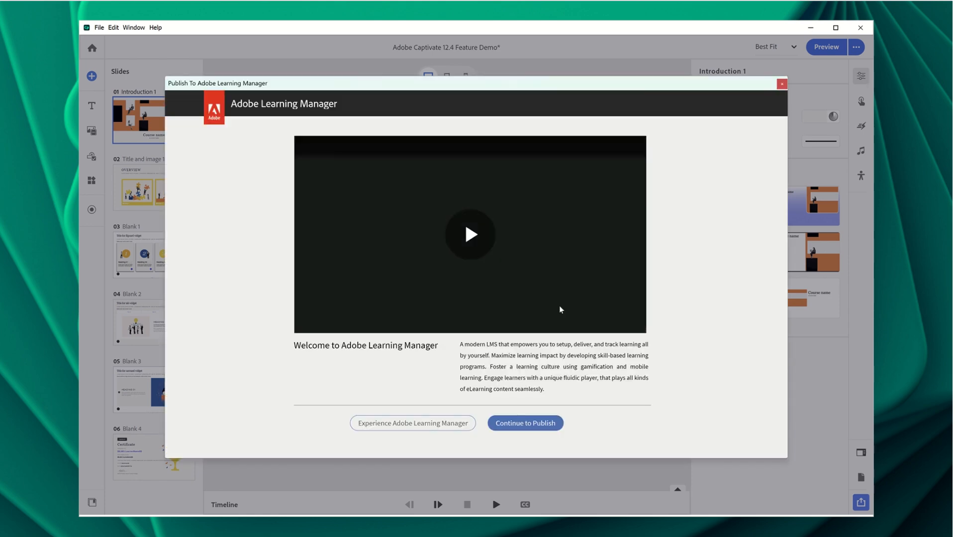
Step: Log in and publish the course to Learning Manager as 'Direct Publish to ALM Demo', then visit it
{"action": "left_click", "coordinate": [524, 423]}
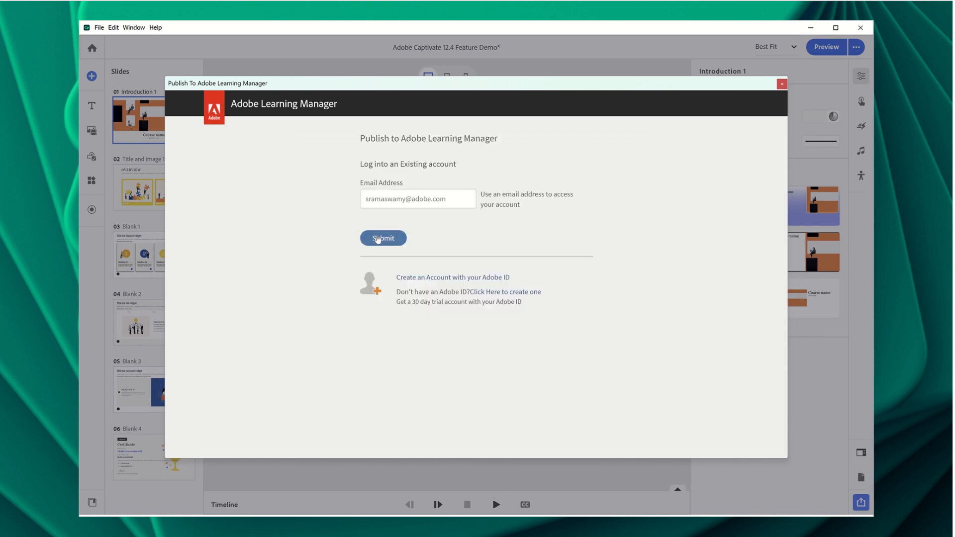
{"action": "left_click", "coordinate": [382, 237]}
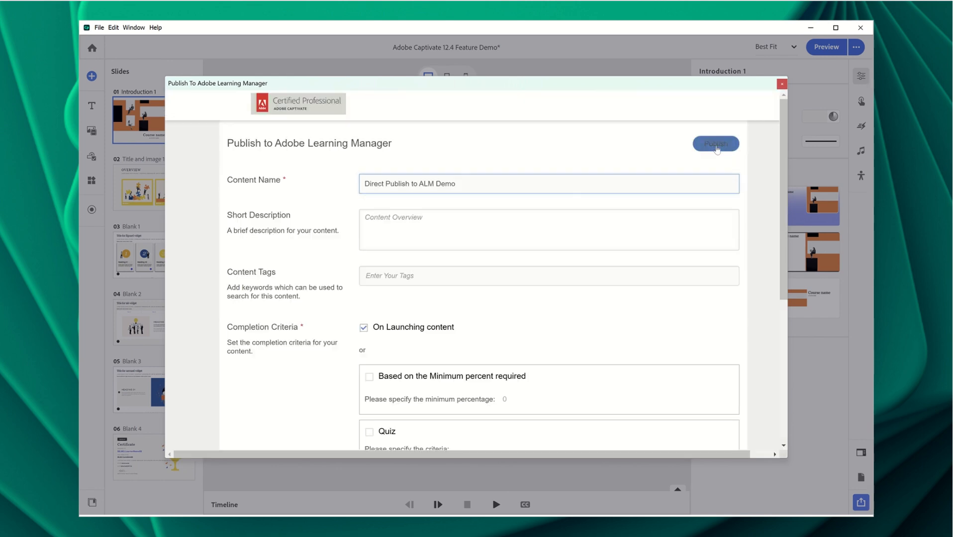
{"action": "left_click", "coordinate": [716, 144]}
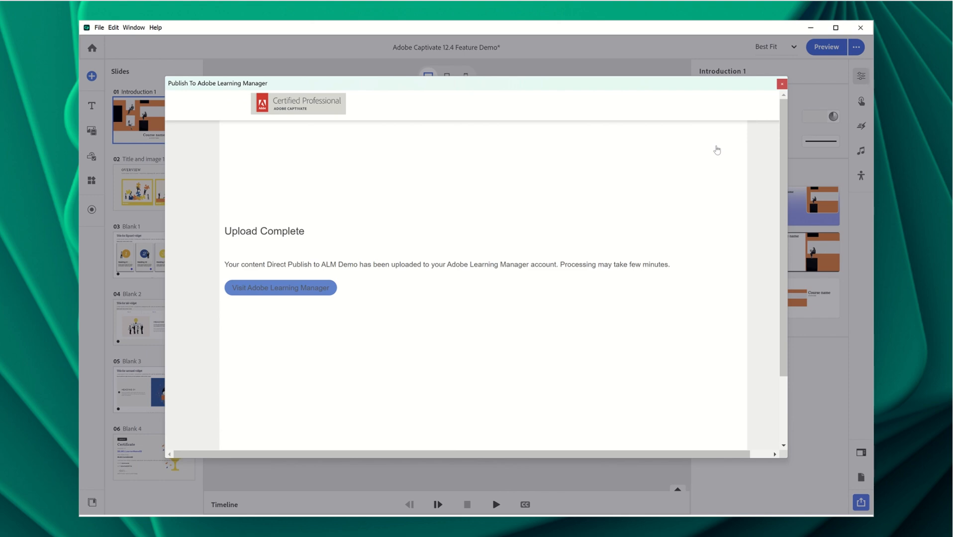
{"action": "mouse_move", "coordinate": [281, 292]}
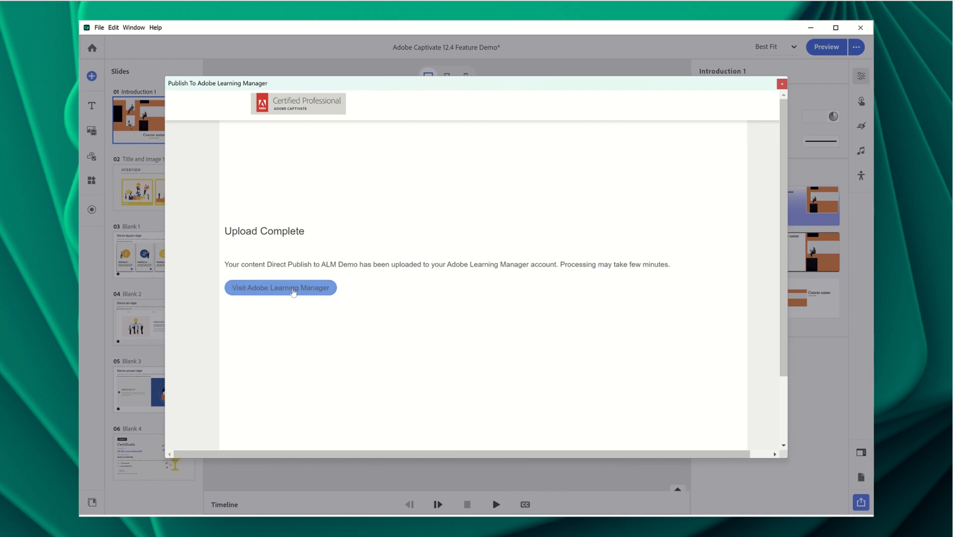
{"action": "left_click", "coordinate": [280, 287]}
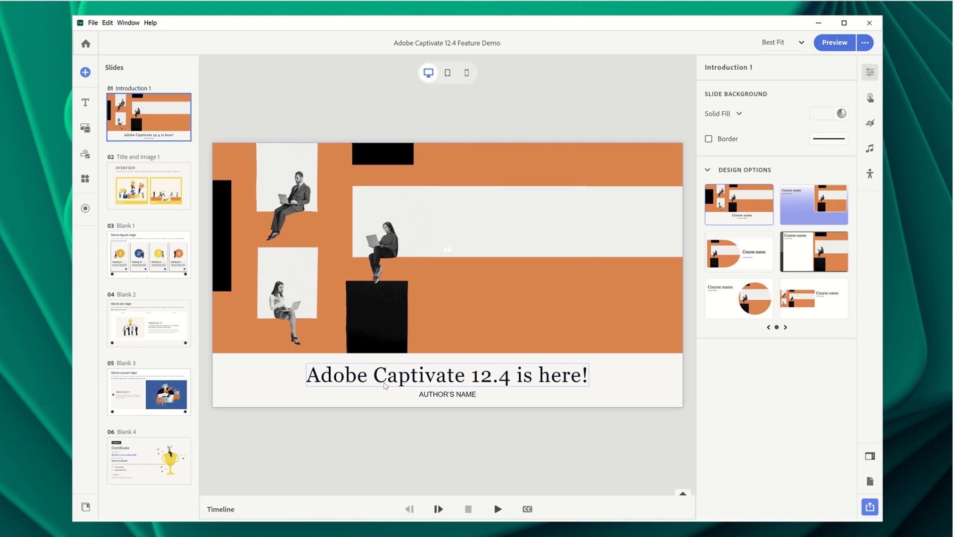
Step: Hyperlink the heading text 'Adobe Captivate 12.4' so it opens a chosen file
{"action": "left_click", "coordinate": [447, 374]}
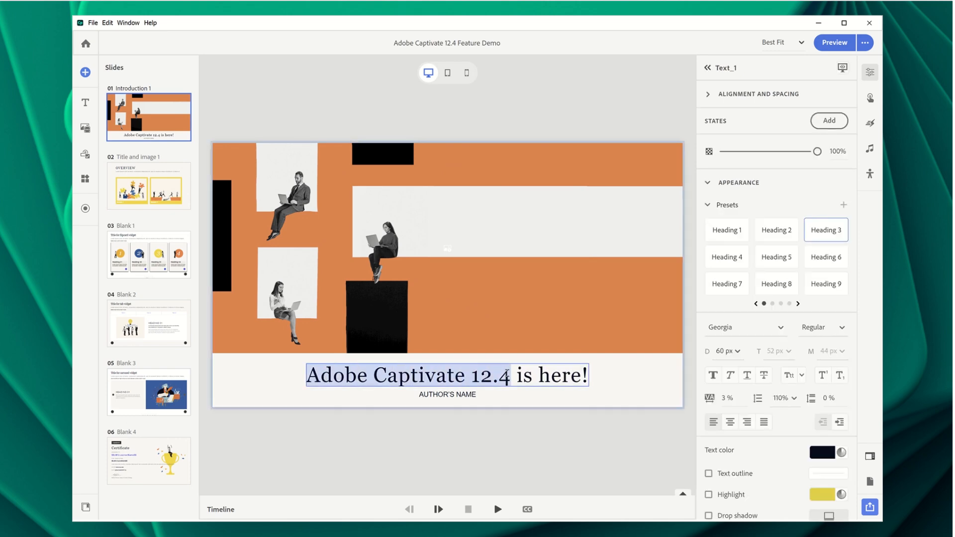
{"action": "scroll", "scroll_direction": "down", "scroll_amount": 3}
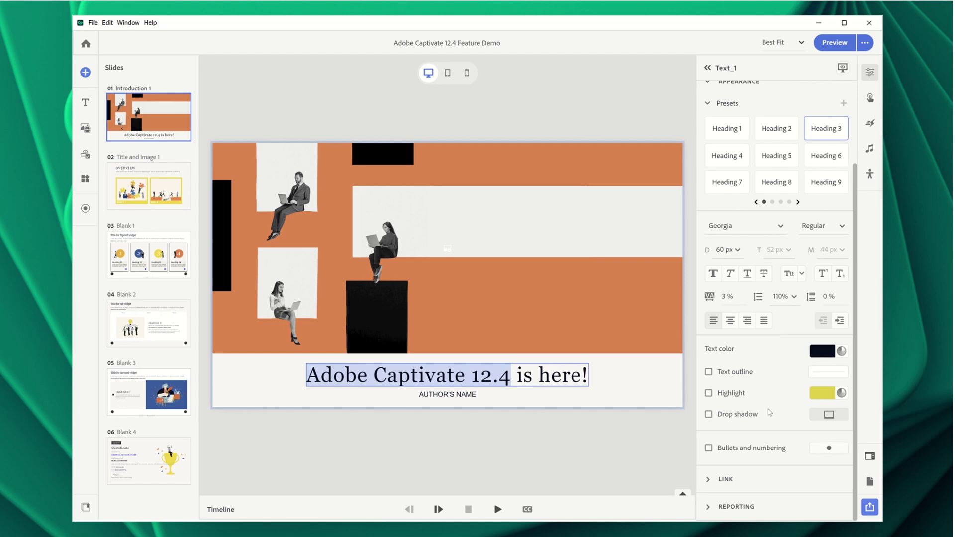
{"action": "left_click", "coordinate": [724, 479]}
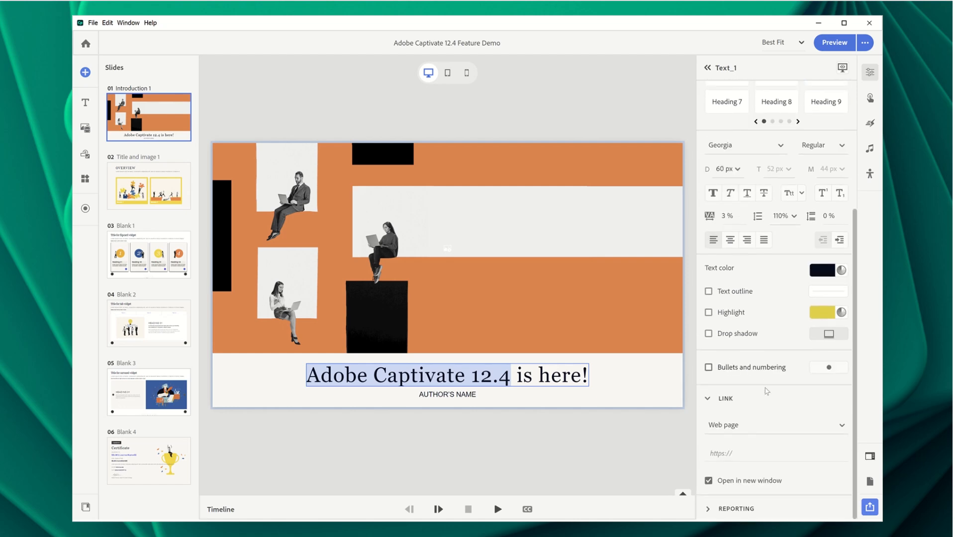
{"action": "left_click", "coordinate": [775, 424]}
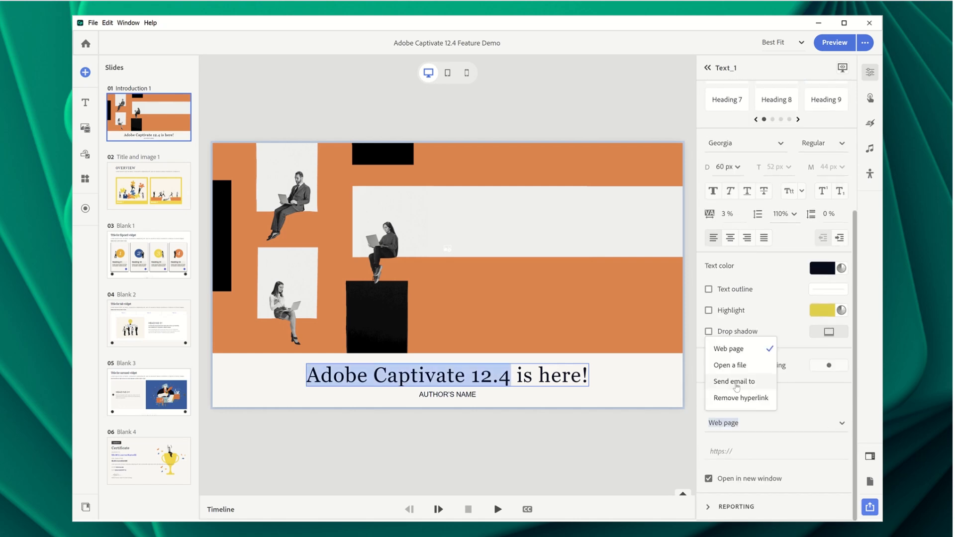
{"action": "left_click", "coordinate": [729, 365]}
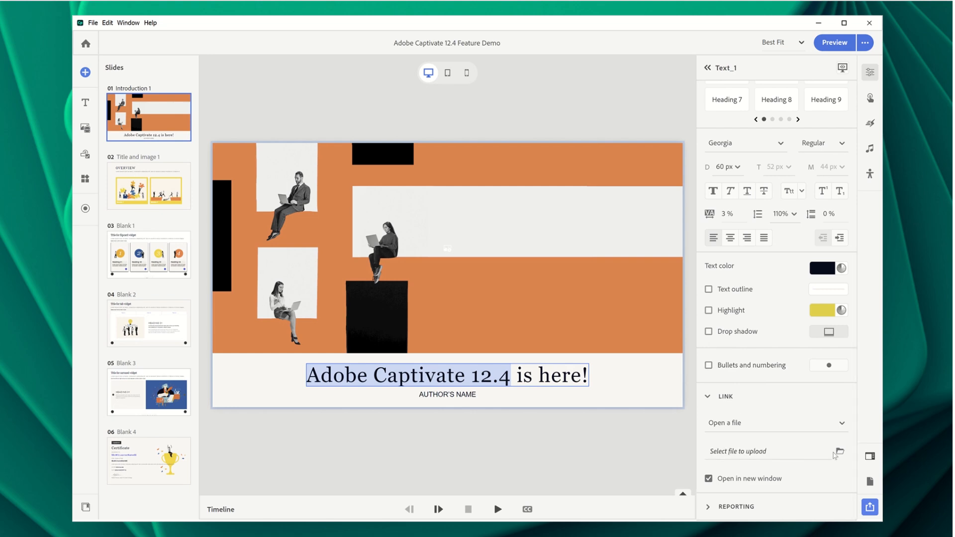
{"action": "left_click", "coordinate": [838, 451]}
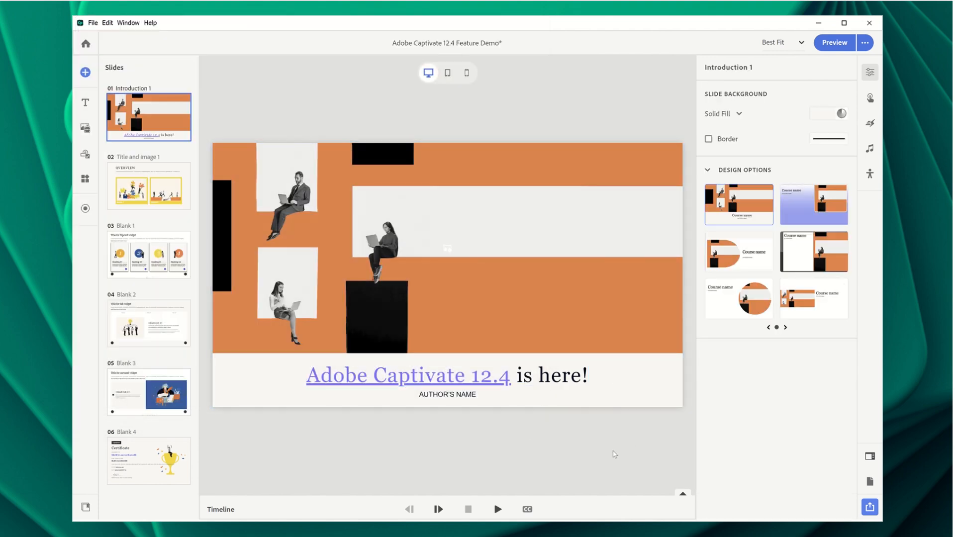
{"action": "left_click", "coordinate": [148, 392]}
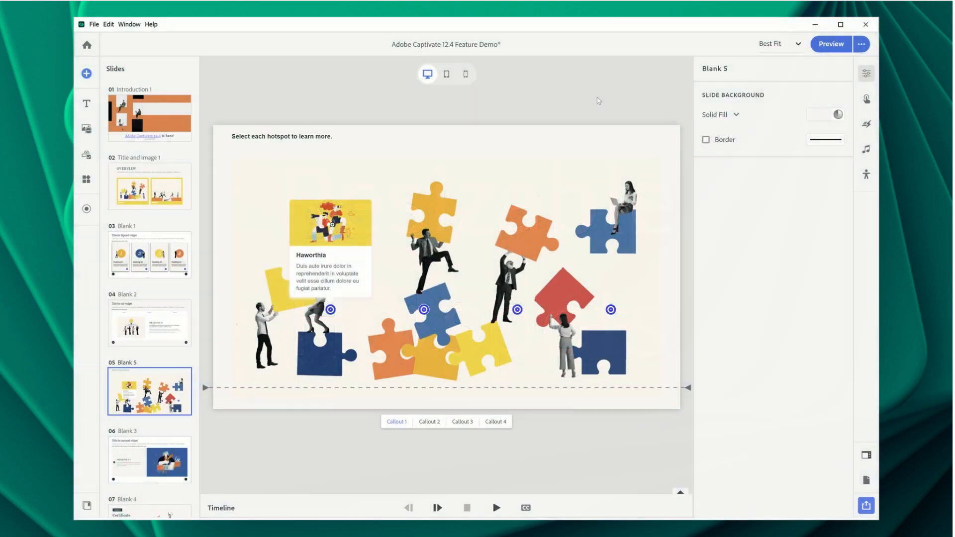
Step: Enlarge the rightmost hotspot beside the red puzzle piece on Blank 5
{"action": "left_click", "coordinate": [609, 309]}
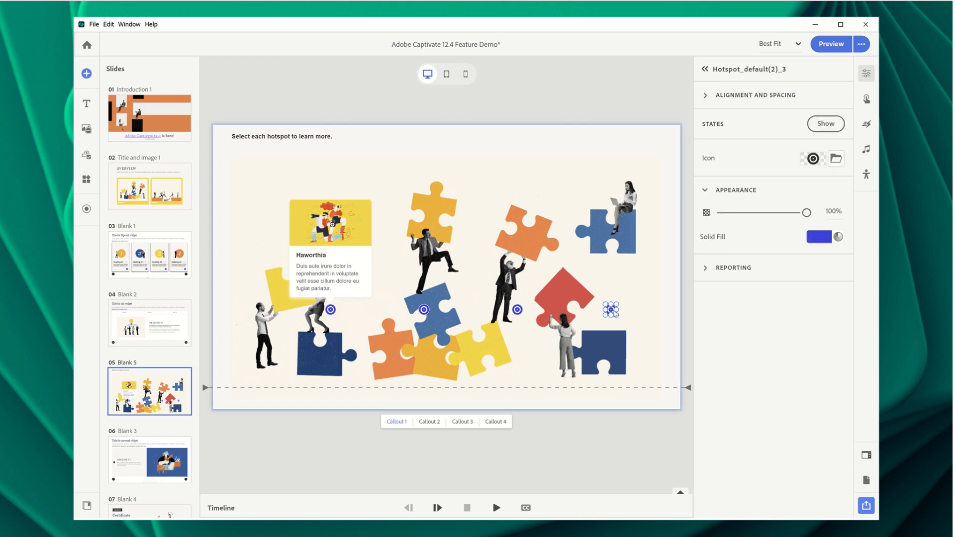
{"action": "left_click", "coordinate": [610, 309]}
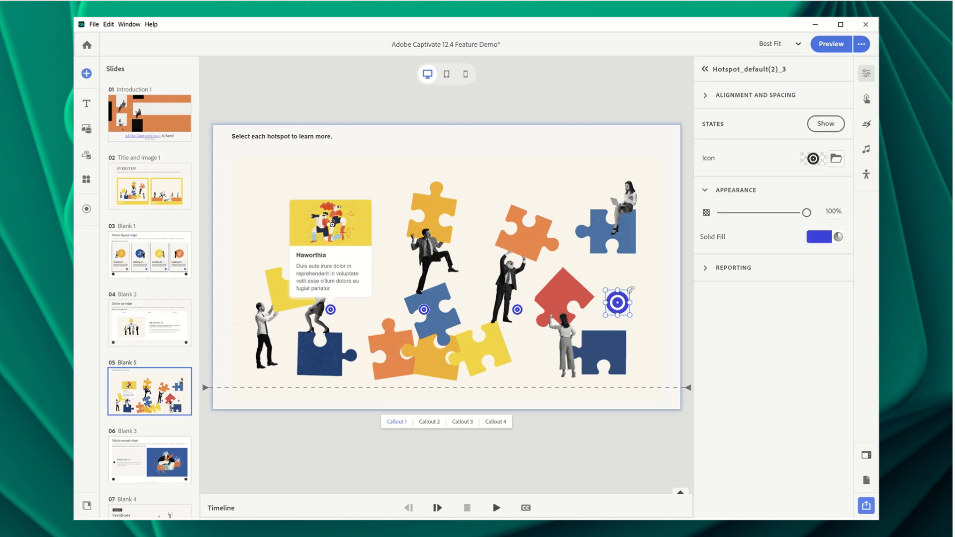